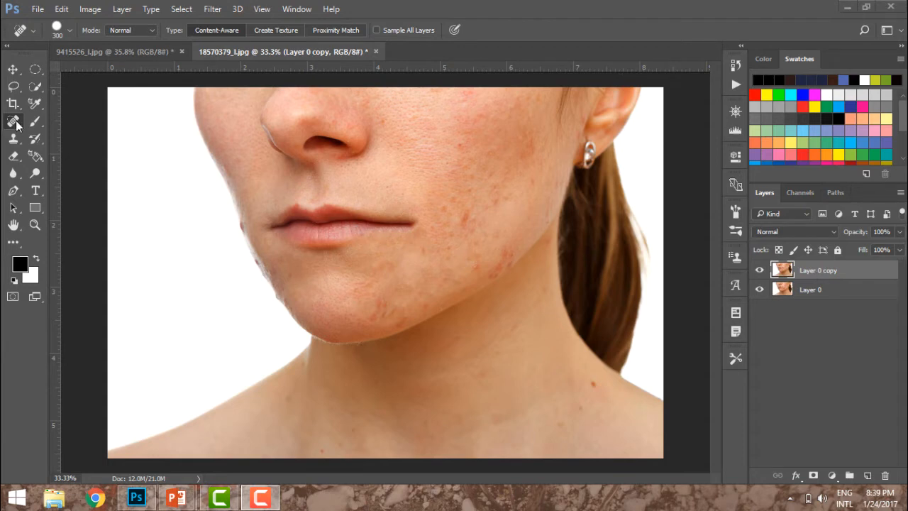
# Heal a red blemish on the chin with the Spot Healing Brush
pyautogui.click(13, 122)
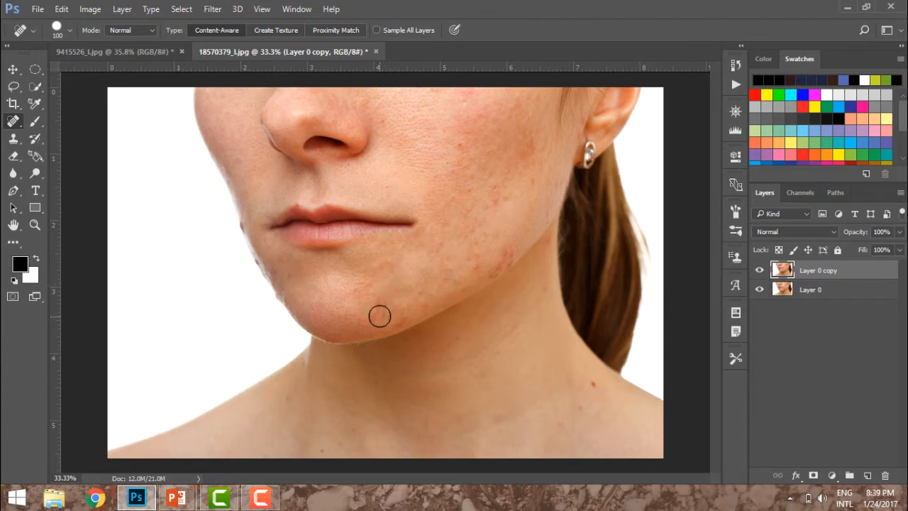
# Heal spots on the lower chin, jawline, beside the mouth corner and on the lower cheek
pyautogui.click(386, 298)
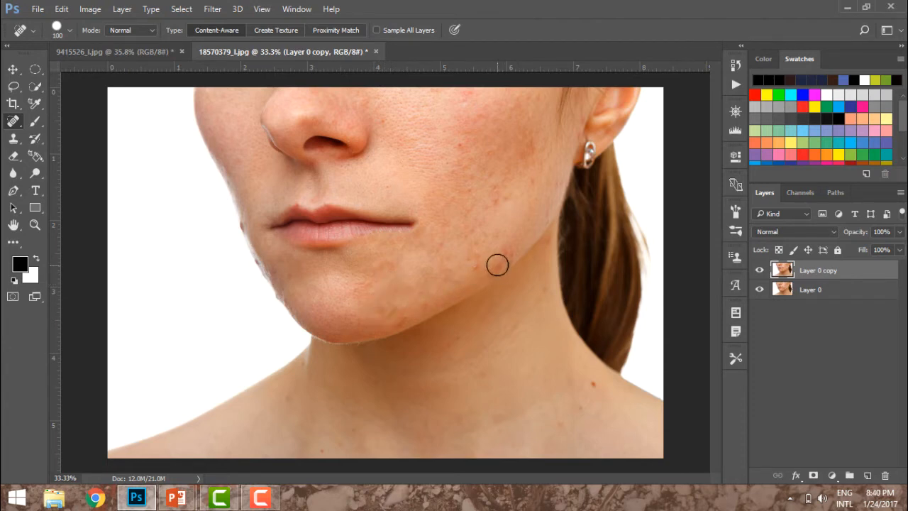
pyautogui.click(481, 268)
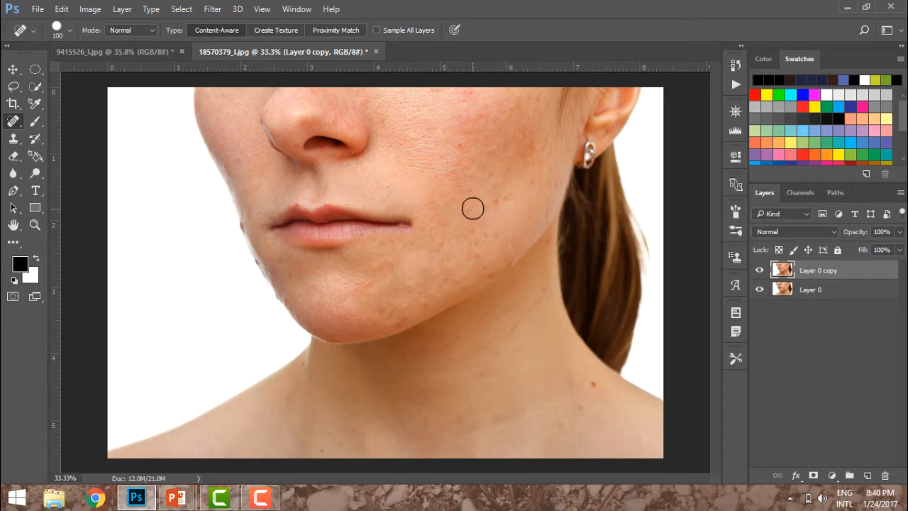
pyautogui.moveTo(468, 216)
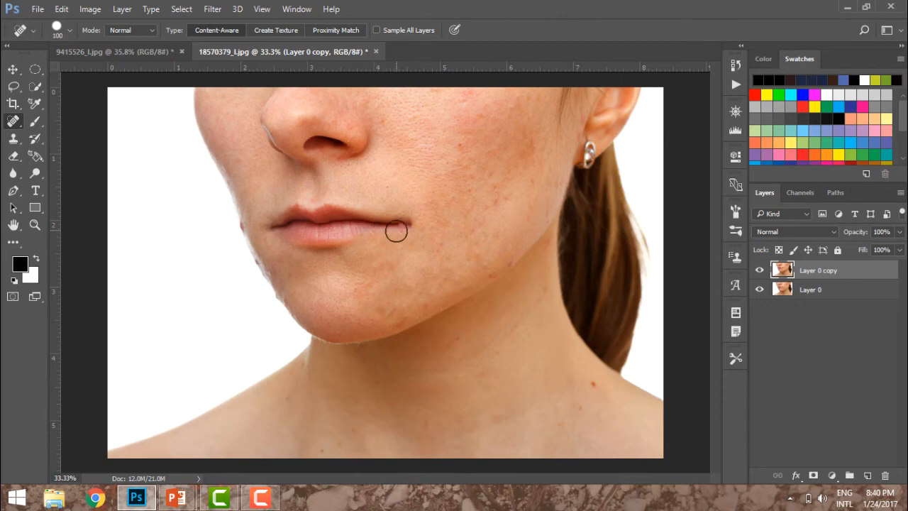
pyautogui.moveTo(396, 231); pyautogui.dragTo(409, 275)
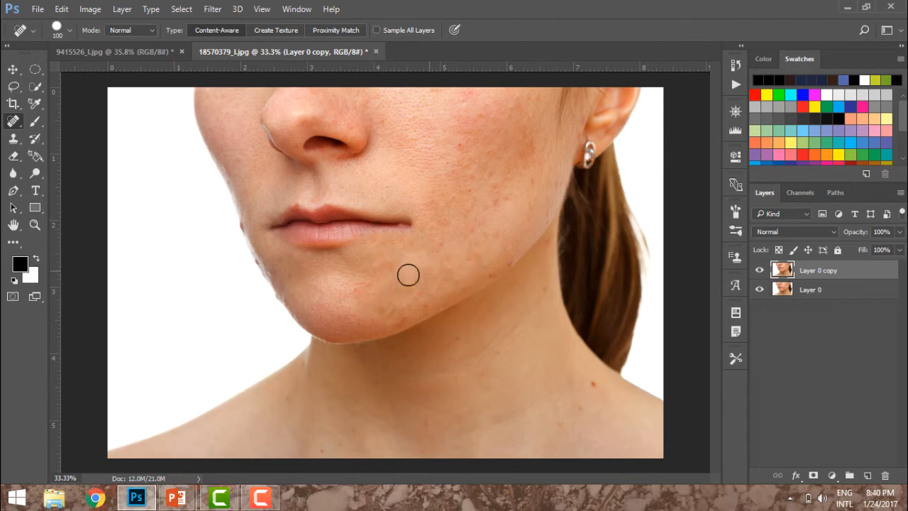
pyautogui.moveTo(466, 266)
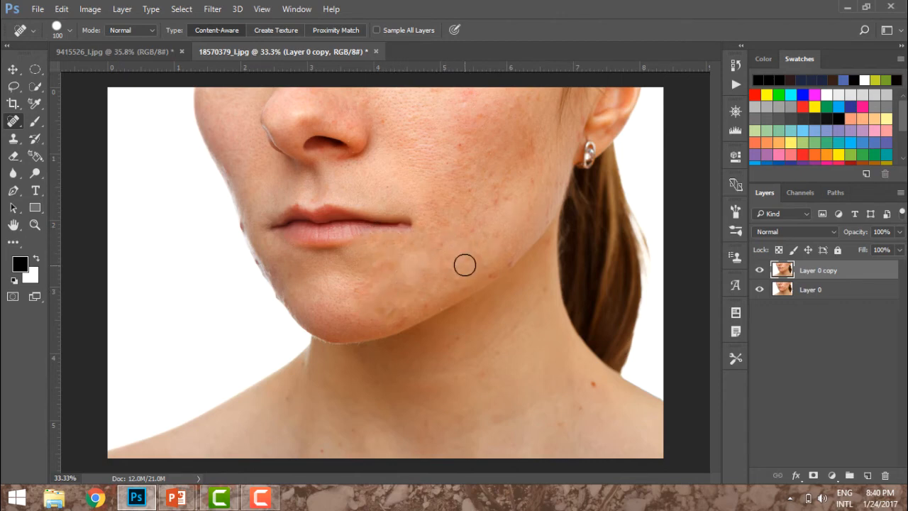
pyautogui.click(465, 265)
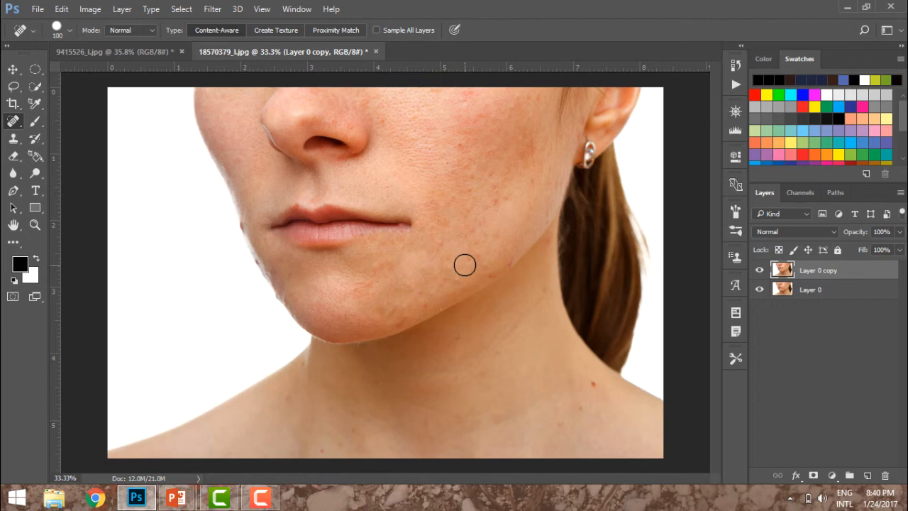
pyautogui.moveTo(454, 257)
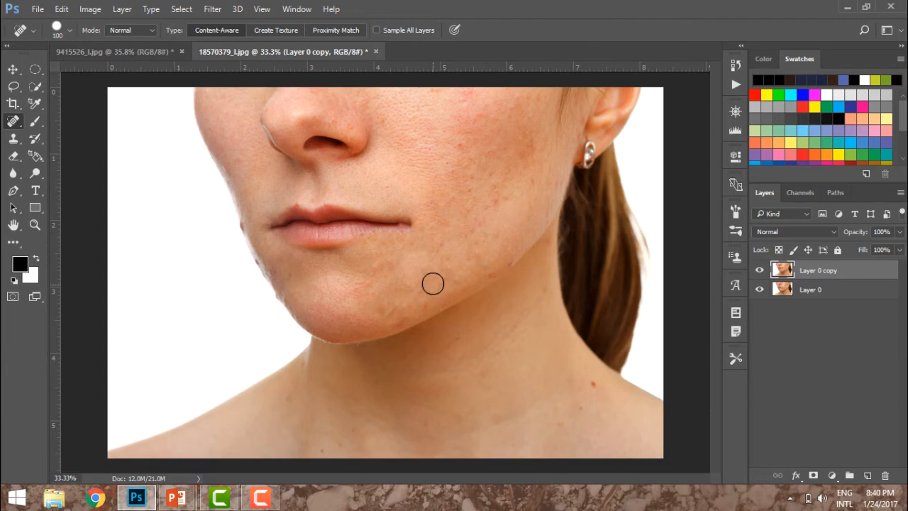
pyautogui.moveTo(377, 228)
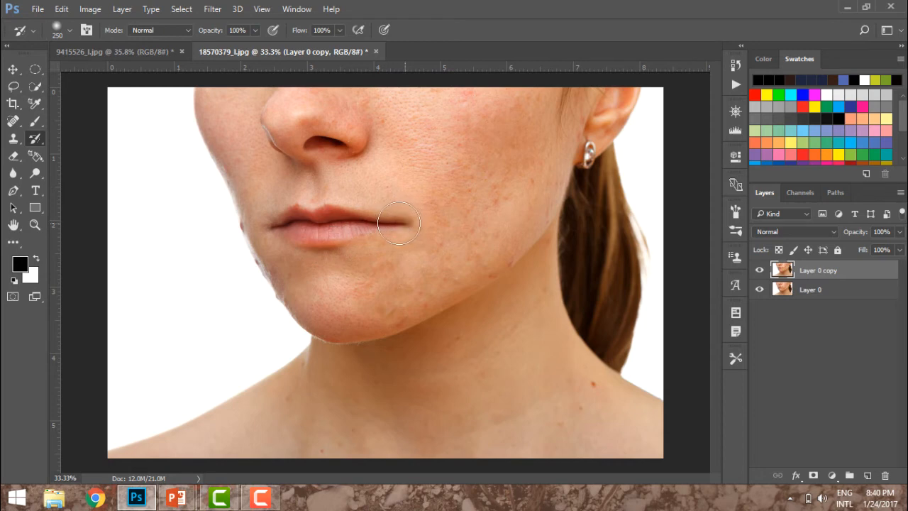
pyautogui.moveTo(403, 224)
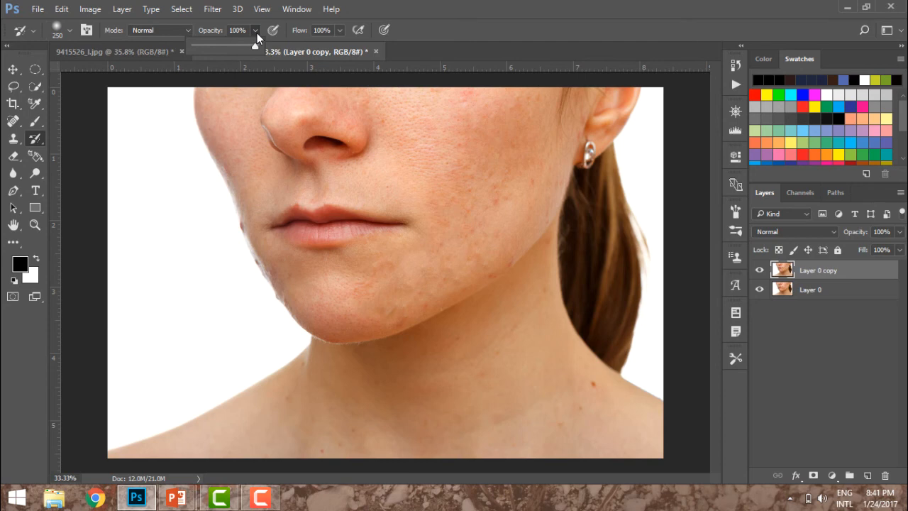
# Show the History panel and step back to an earlier Spot Healing Brush state
pyautogui.click(297, 9)
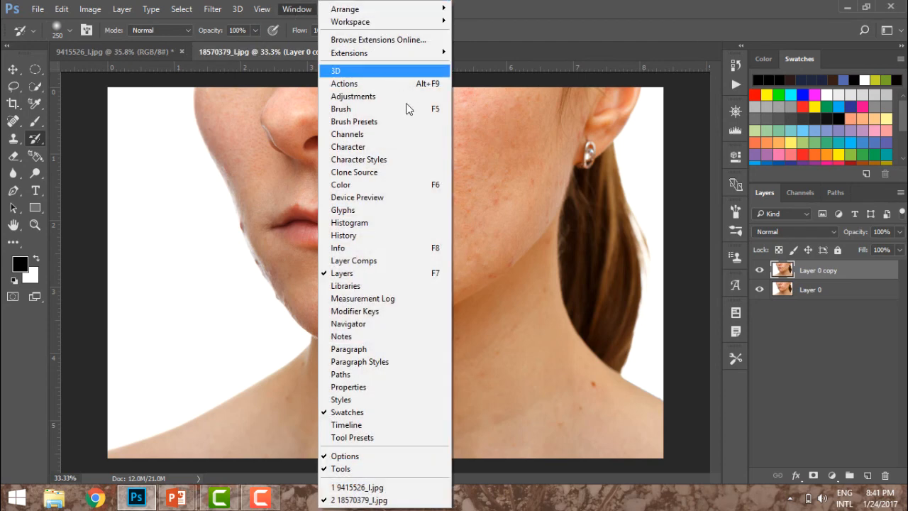
pyautogui.moveTo(375, 272)
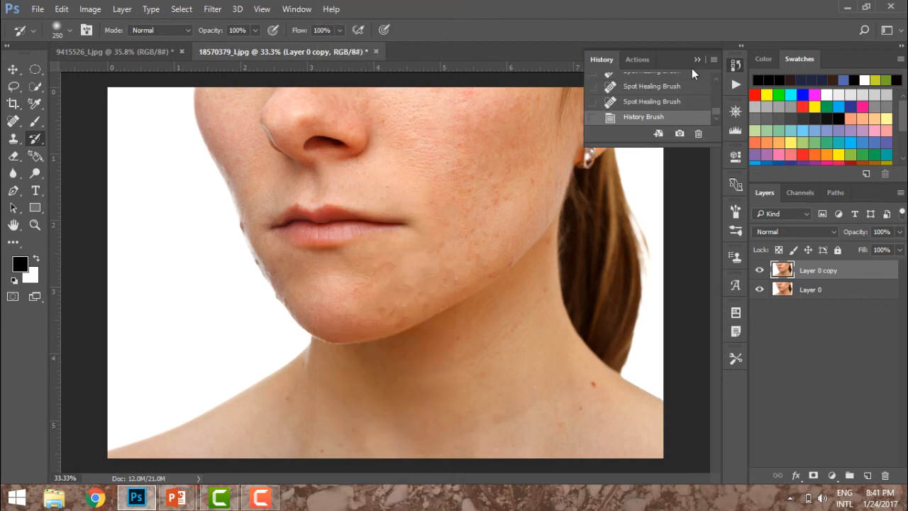
pyautogui.click(651, 87)
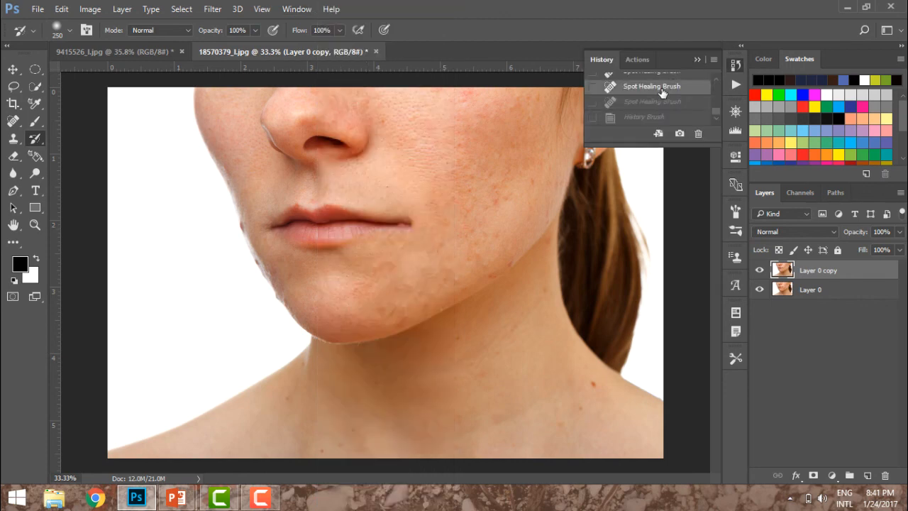